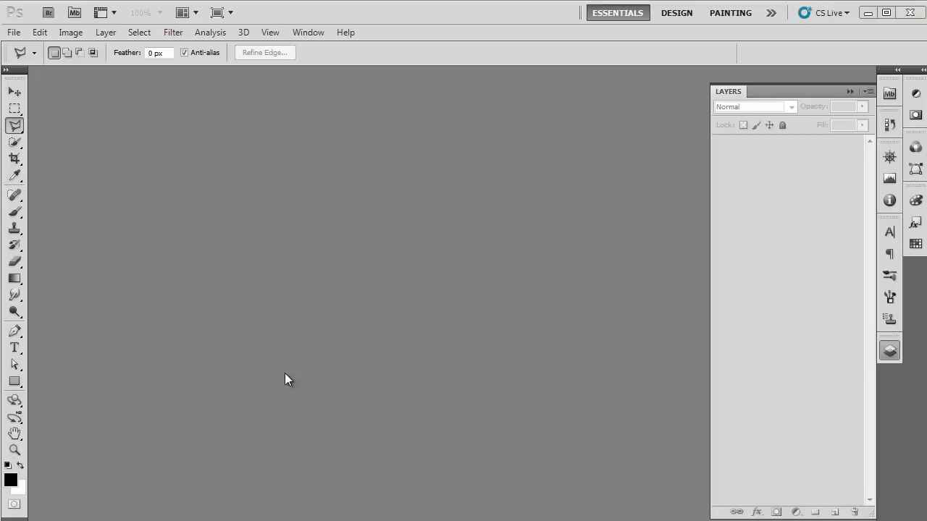
- Open the swan-on-the-frozen-pond photo from the images folder
left_click(13, 32)
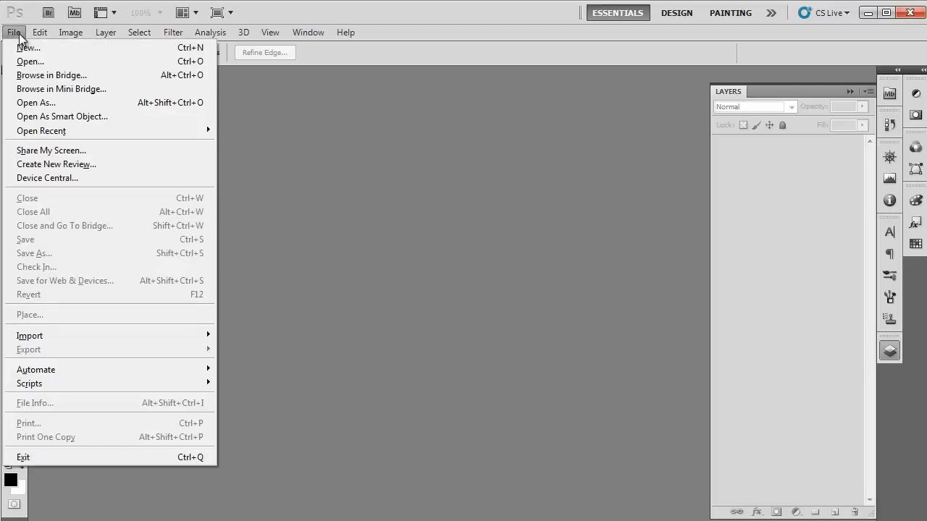
left_click(30, 61)
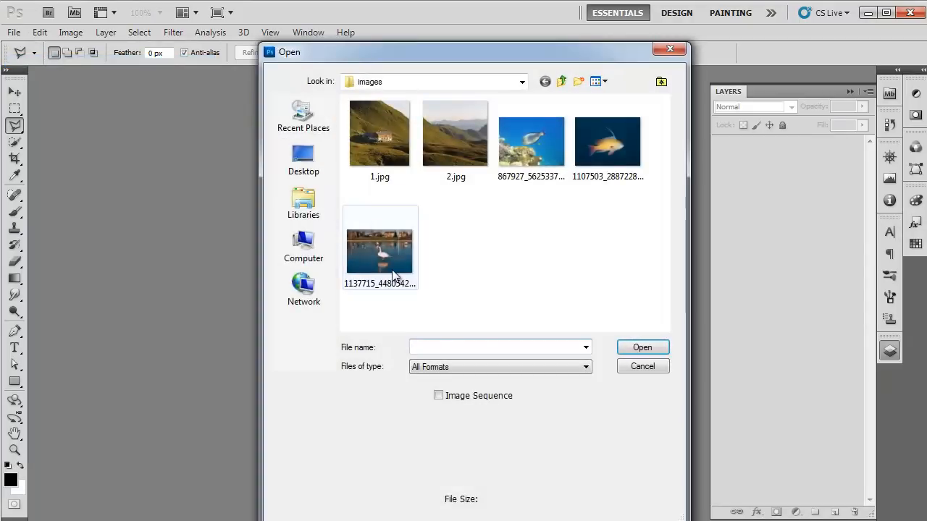
double_click(379, 248)
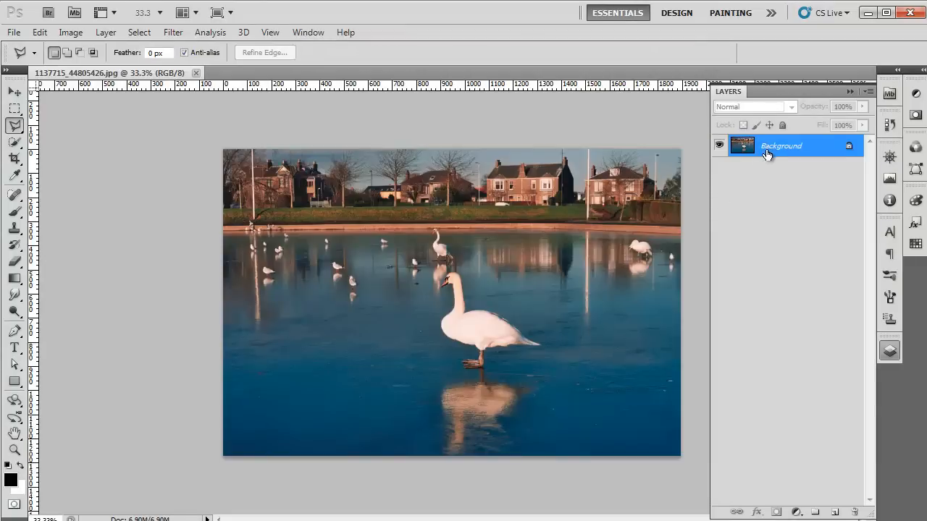
- Unlock the Background layer, cut the lassoed swan to Layer 1 and shift it left
left_click(14, 126)
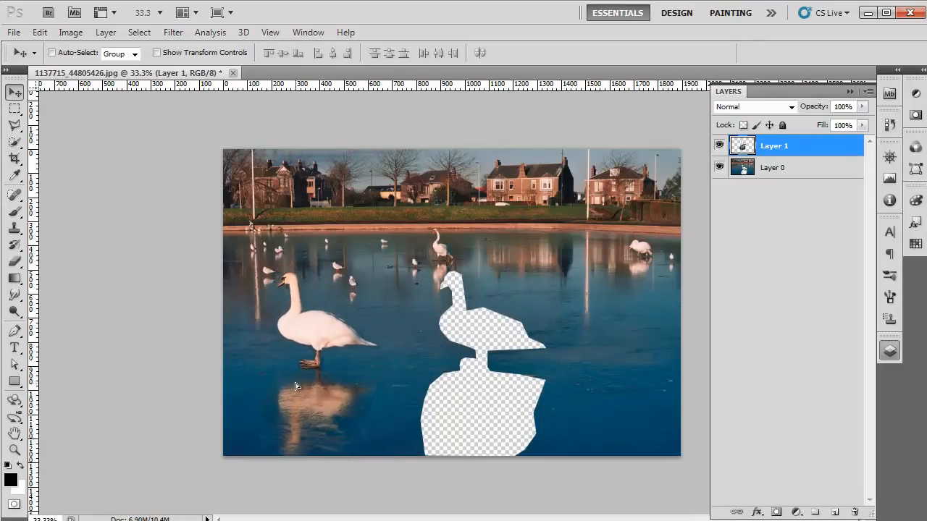
left_click(14, 262)
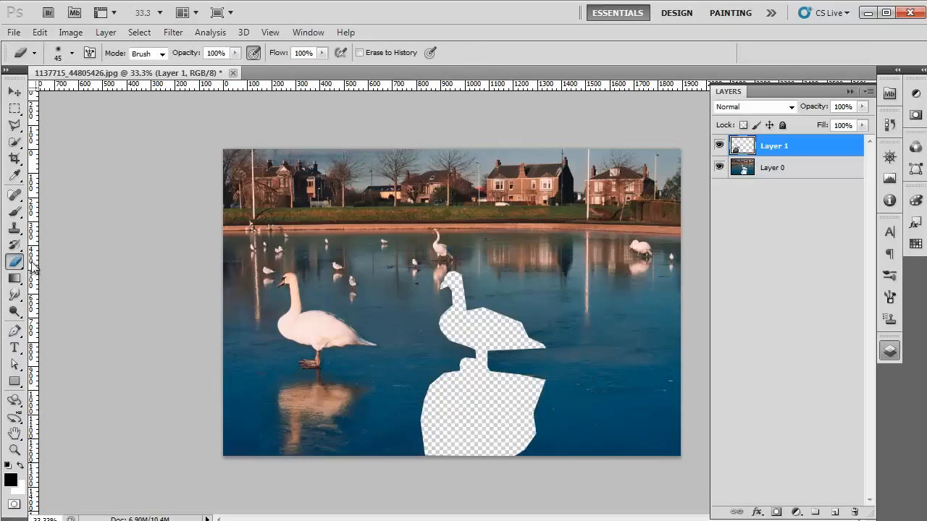
mouse_move(355, 457)
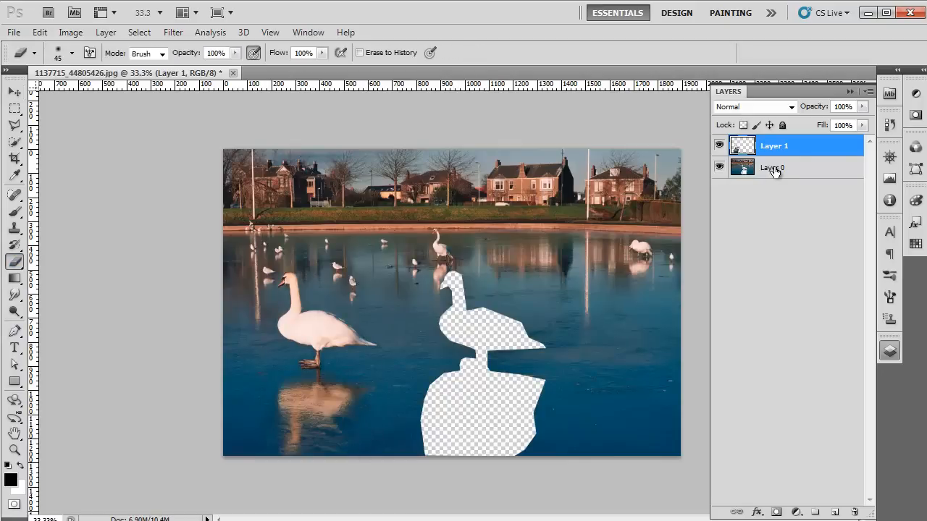
- On Layer 0, start a Polygonal Lasso outline around the reflection gap
left_click(774, 167)
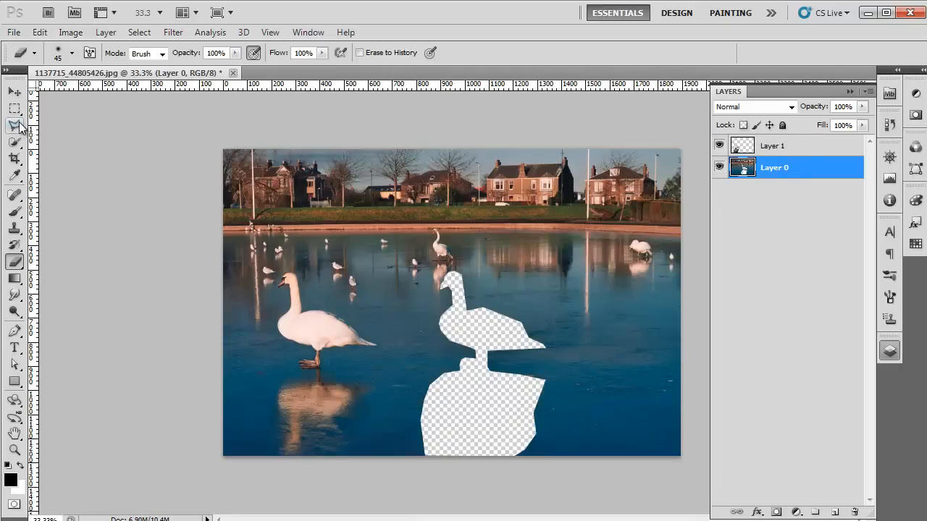
left_click(15, 123)
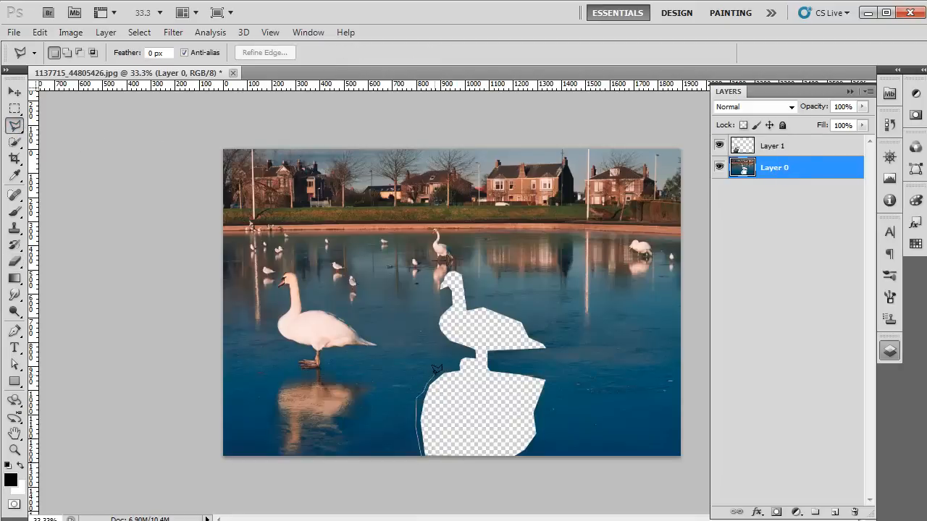
left_click(423, 453)
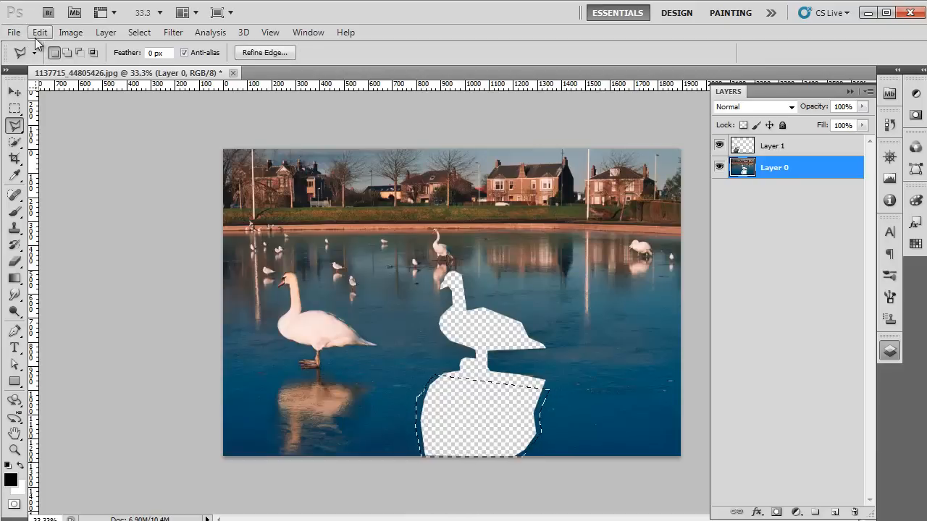
- Fill the reflection gap using Edit > Fill with Content-Aware
left_click(39, 32)
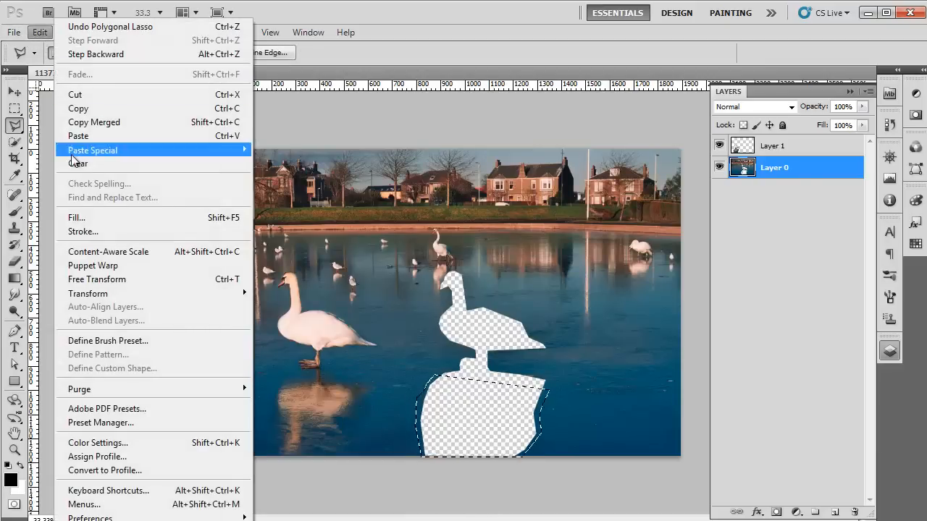
left_click(77, 217)
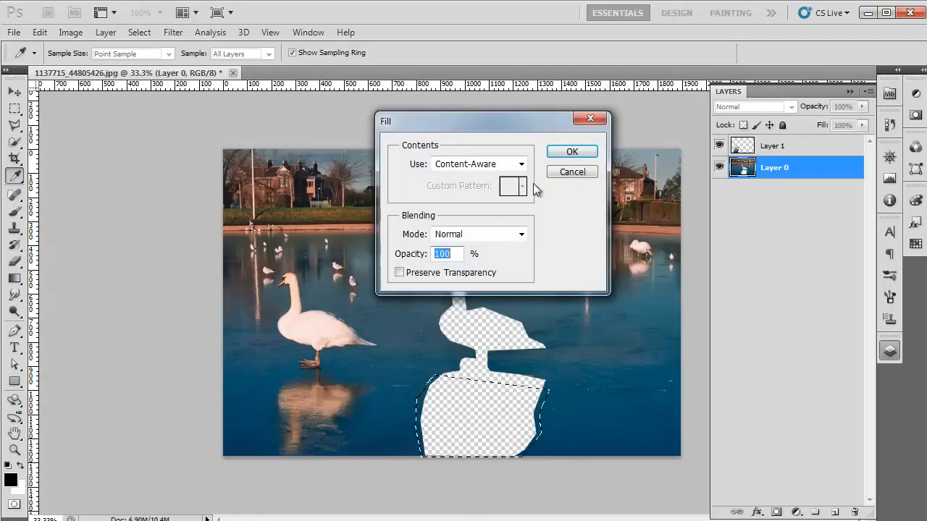
left_click(477, 164)
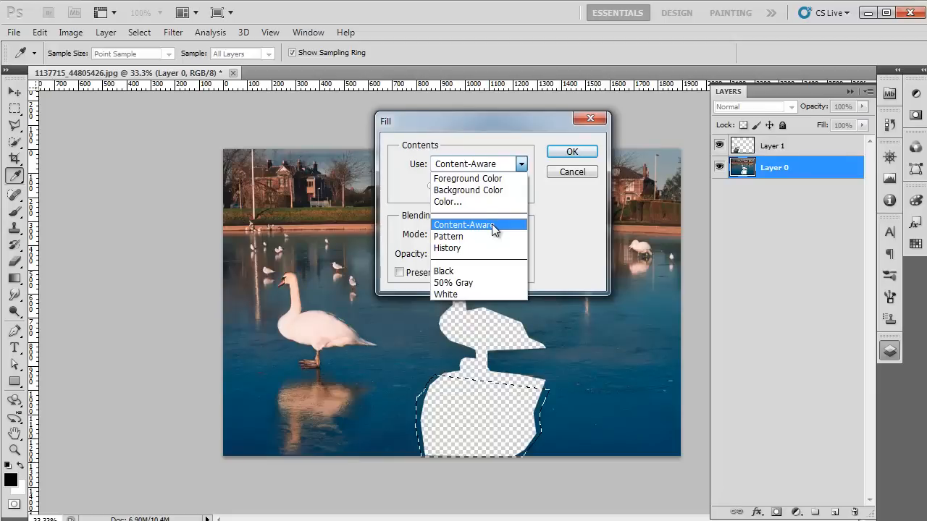
left_click(463, 225)
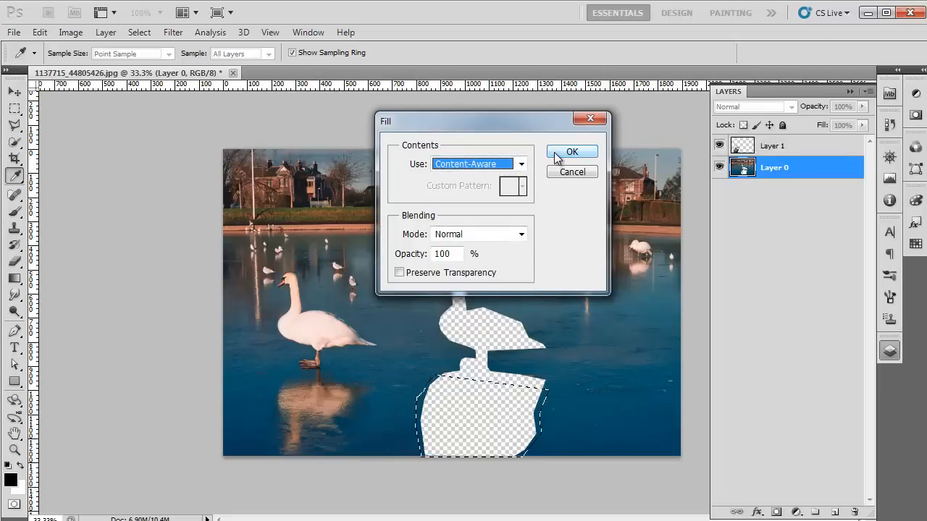
left_click(571, 151)
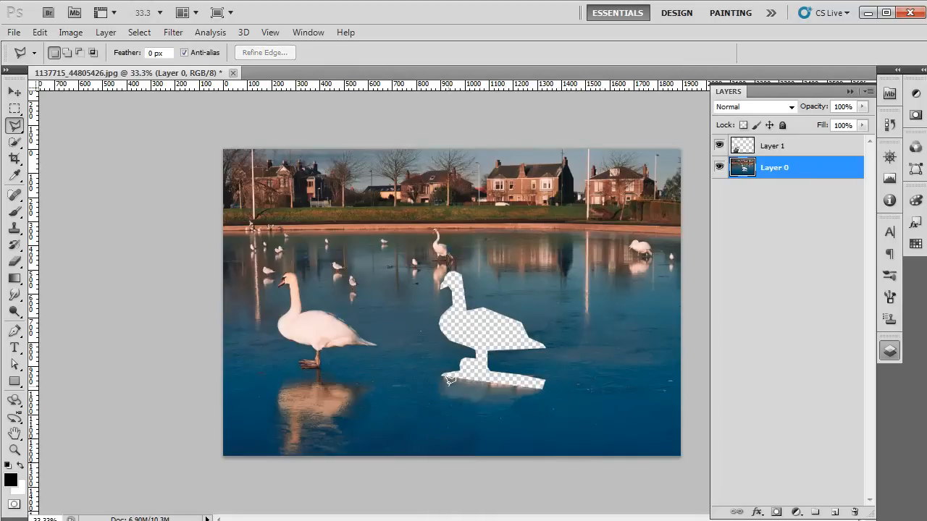
mouse_move(443, 361)
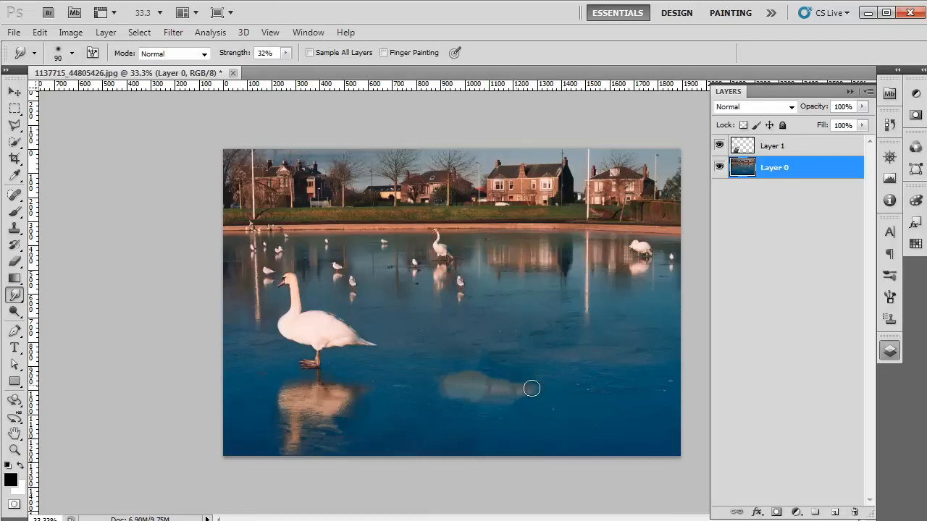
- Shift-select Layer 1 together with Layer 0 in the Layers panel
left_click(774, 146)
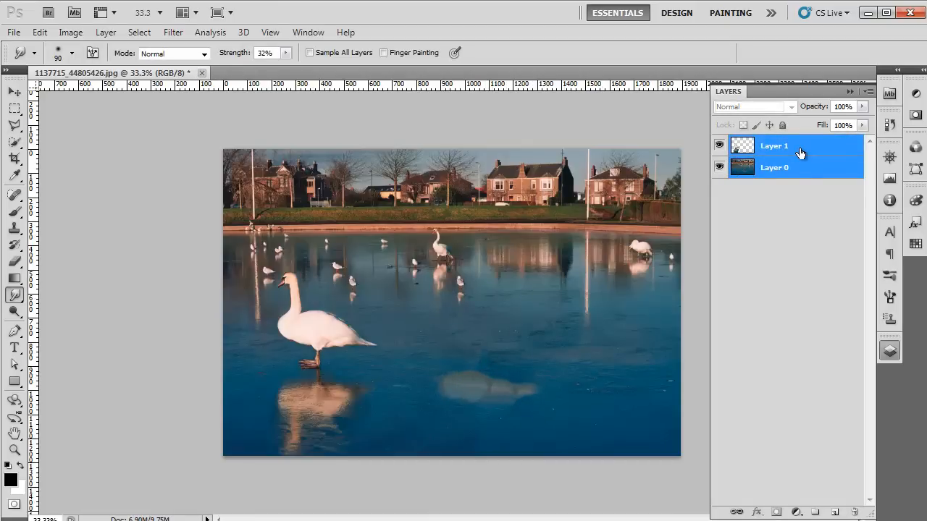